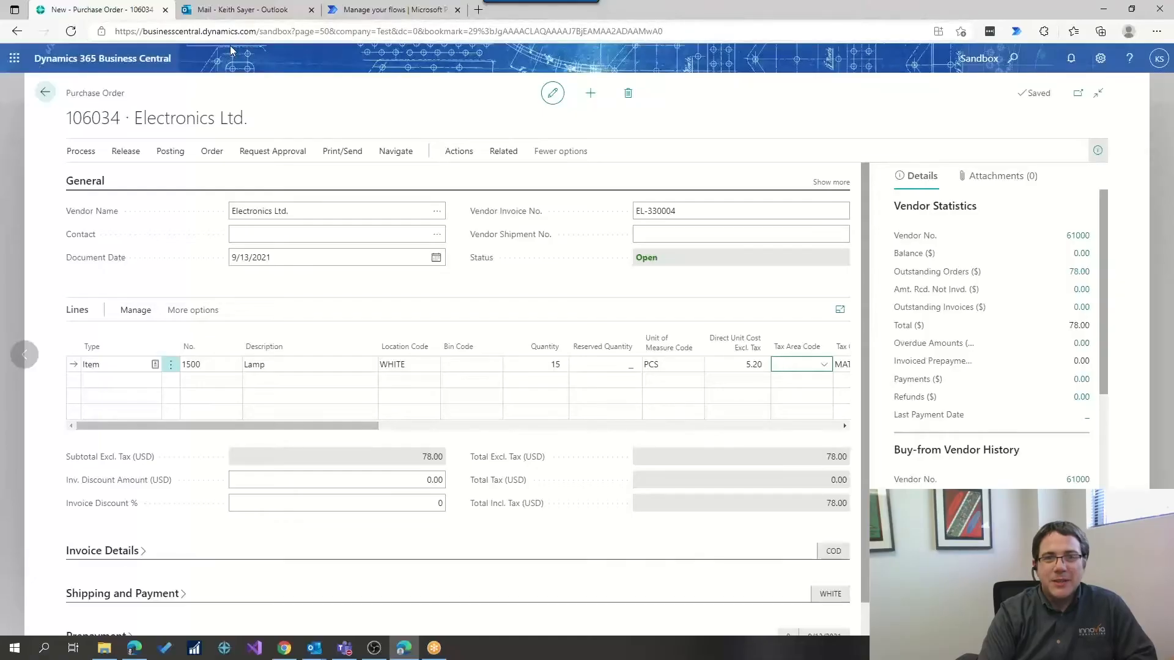
mouse_move(96, 193)
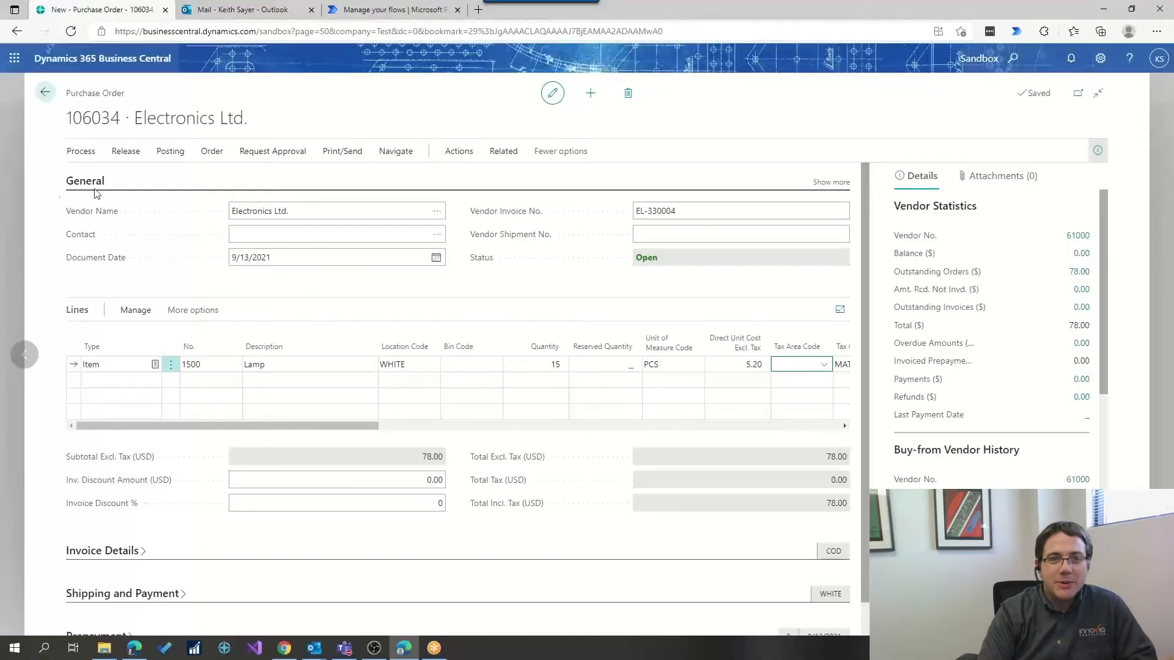
mouse_move(271, 145)
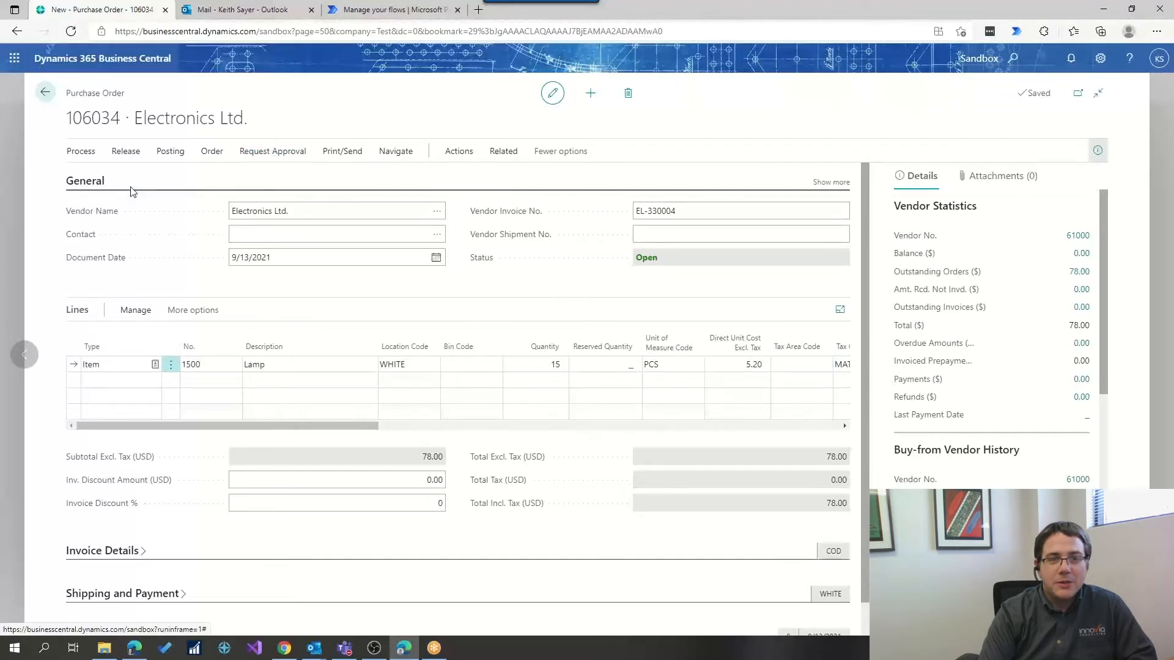
Send purchase order 106034 for approval and switch to the Power Automate flow.
left_click(273, 151)
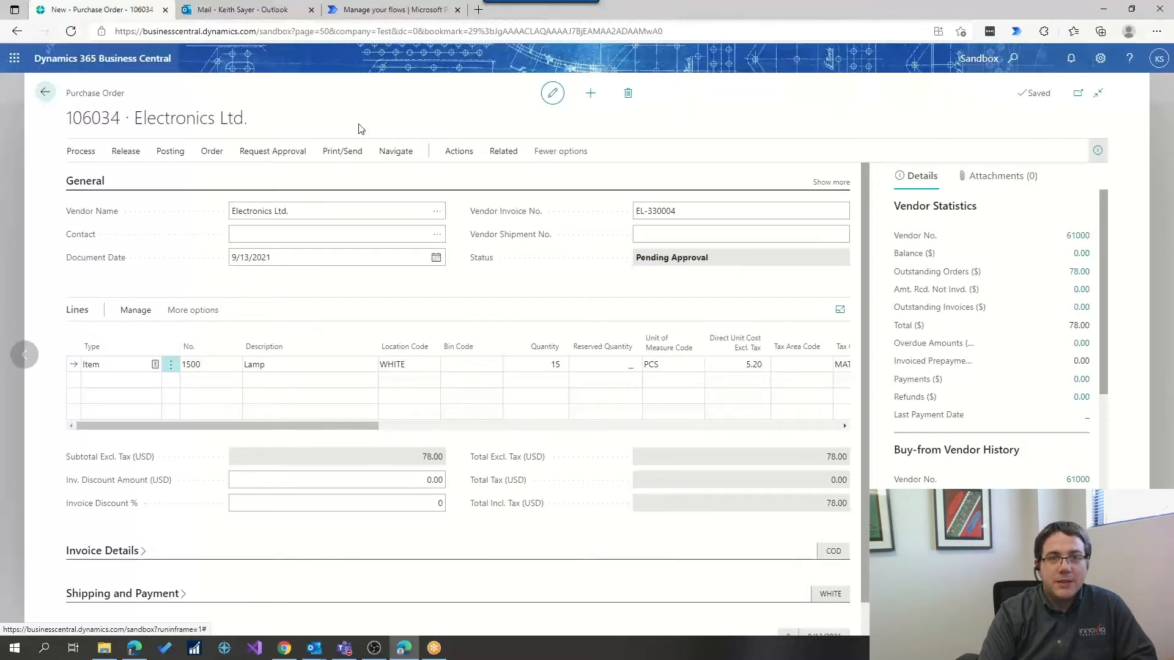
mouse_move(386, 58)
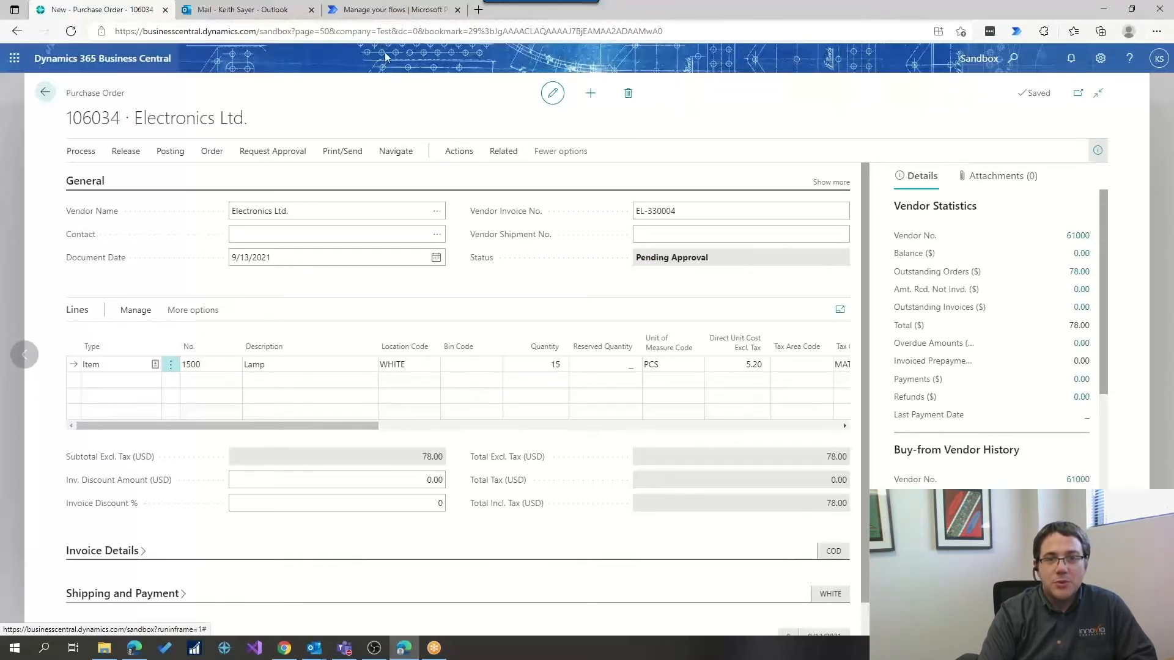
left_click(389, 9)
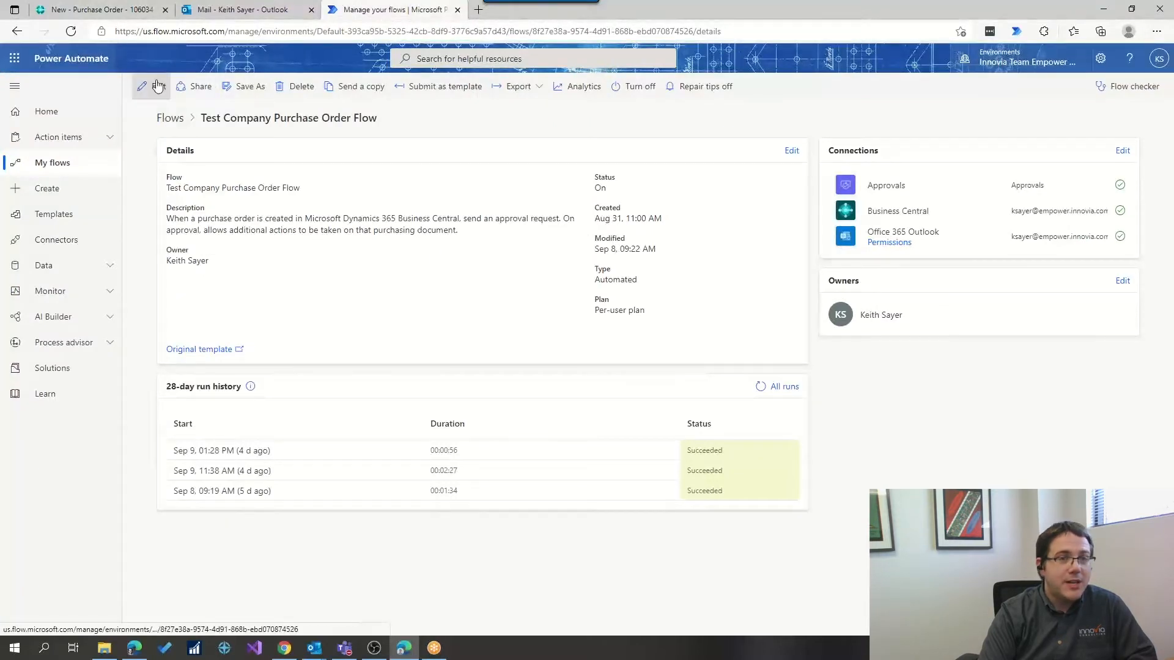
Show the Test Company Purchase Order Flow's steps in the editor, then go to Outlook.
left_click(143, 85)
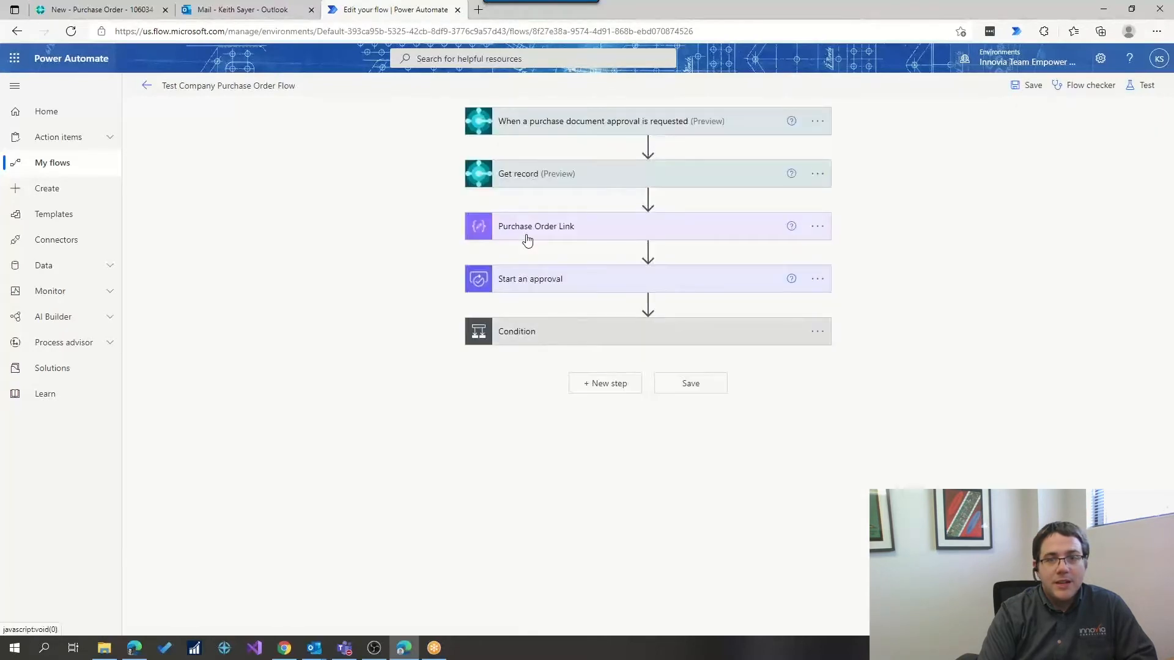
mouse_move(600, 127)
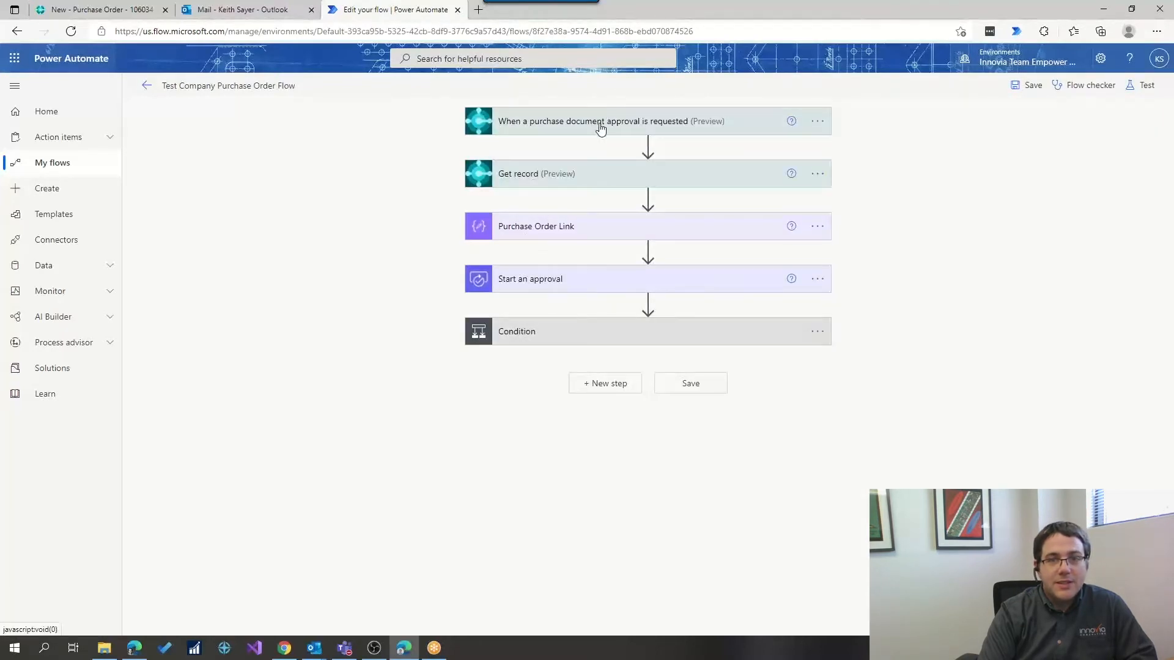
mouse_move(619, 131)
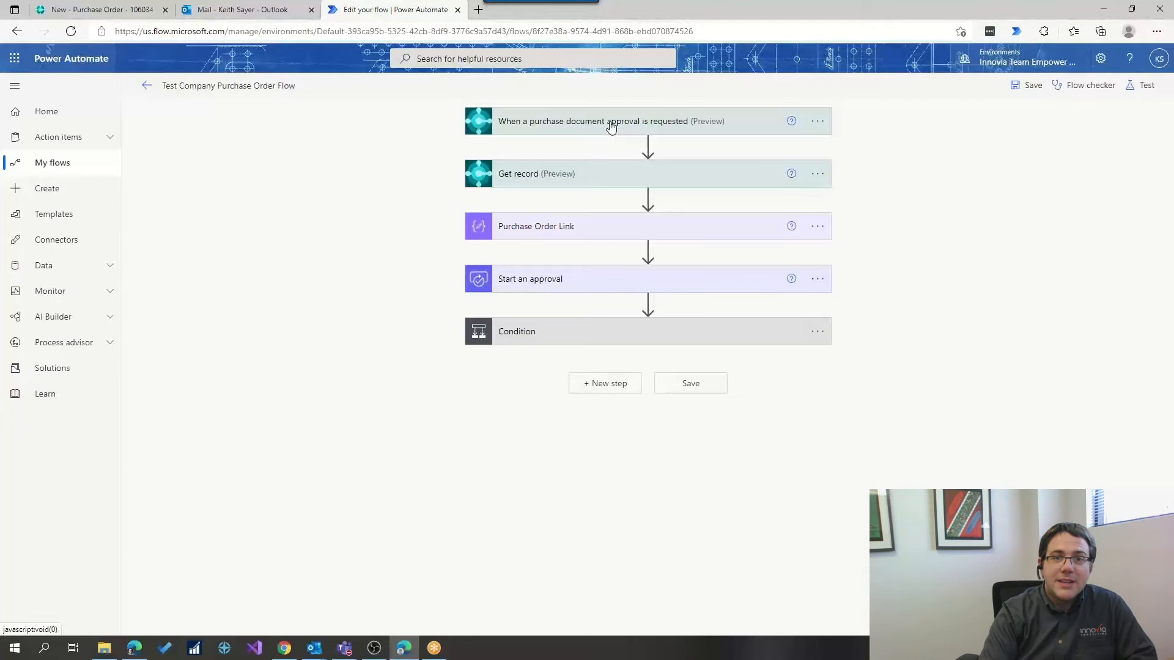
left_click(243, 10)
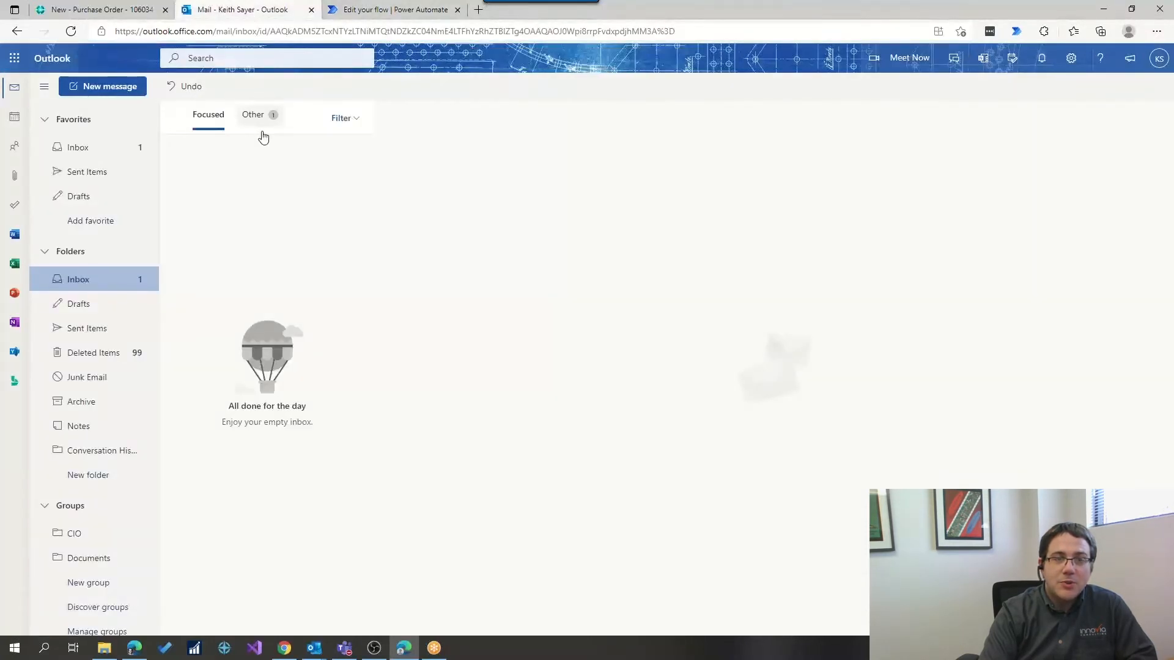
View the approval request email under Other and follow its link to purchase order 106034.
left_click(252, 115)
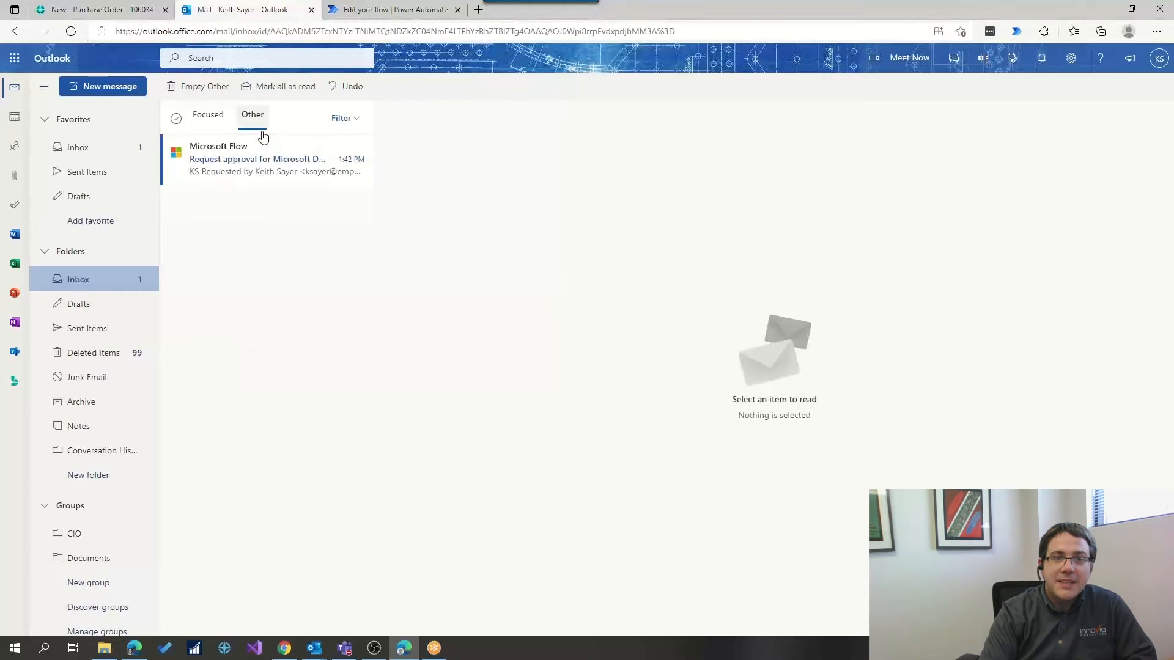
left_click(257, 158)
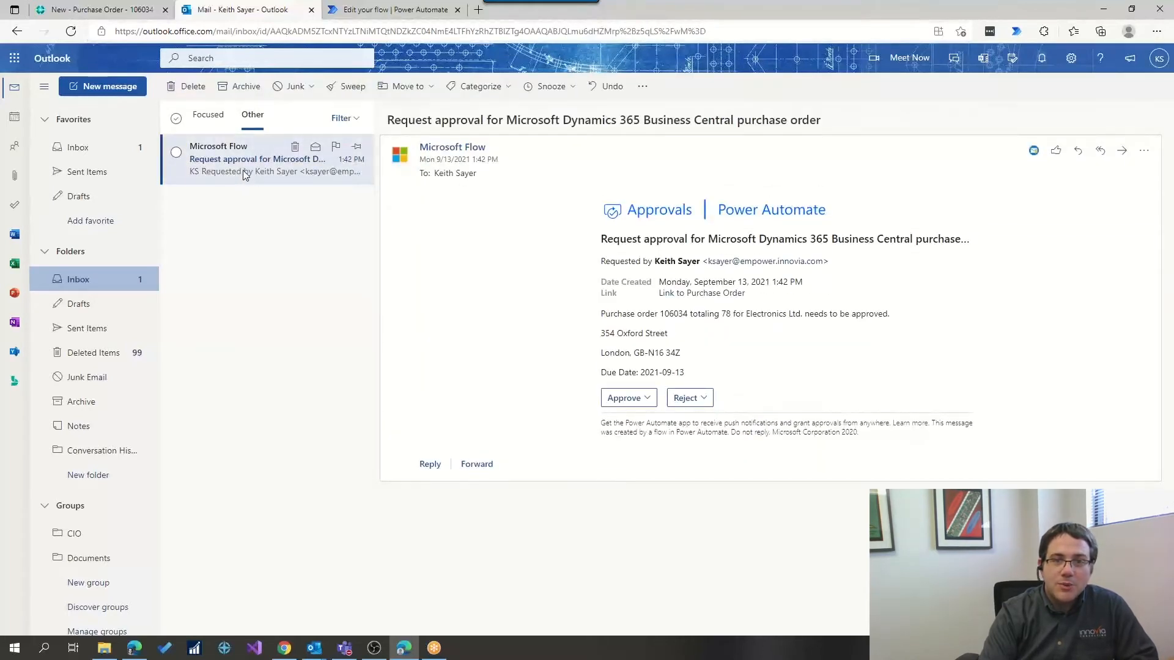
mouse_move(246, 163)
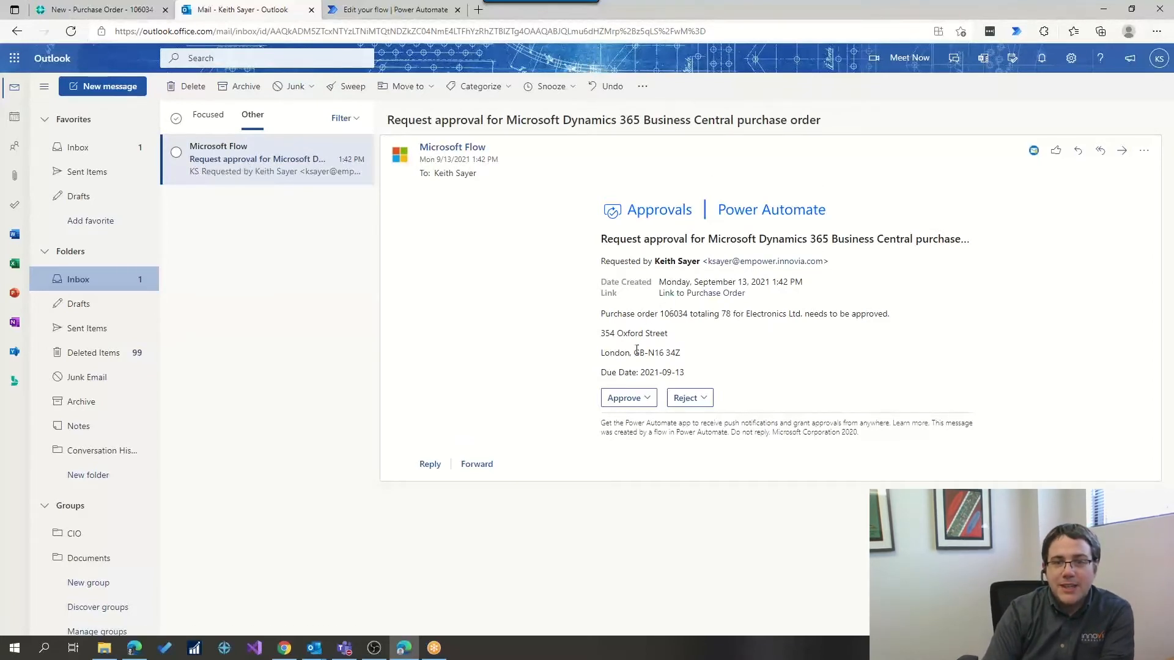
mouse_move(566, 362)
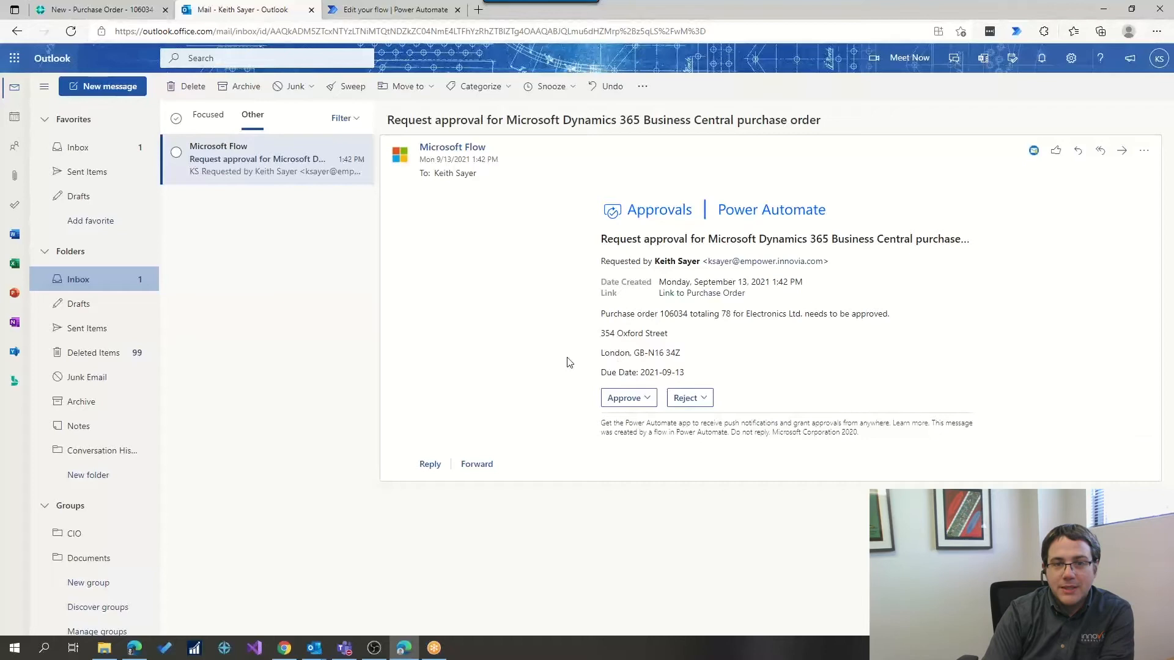
mouse_move(709, 298)
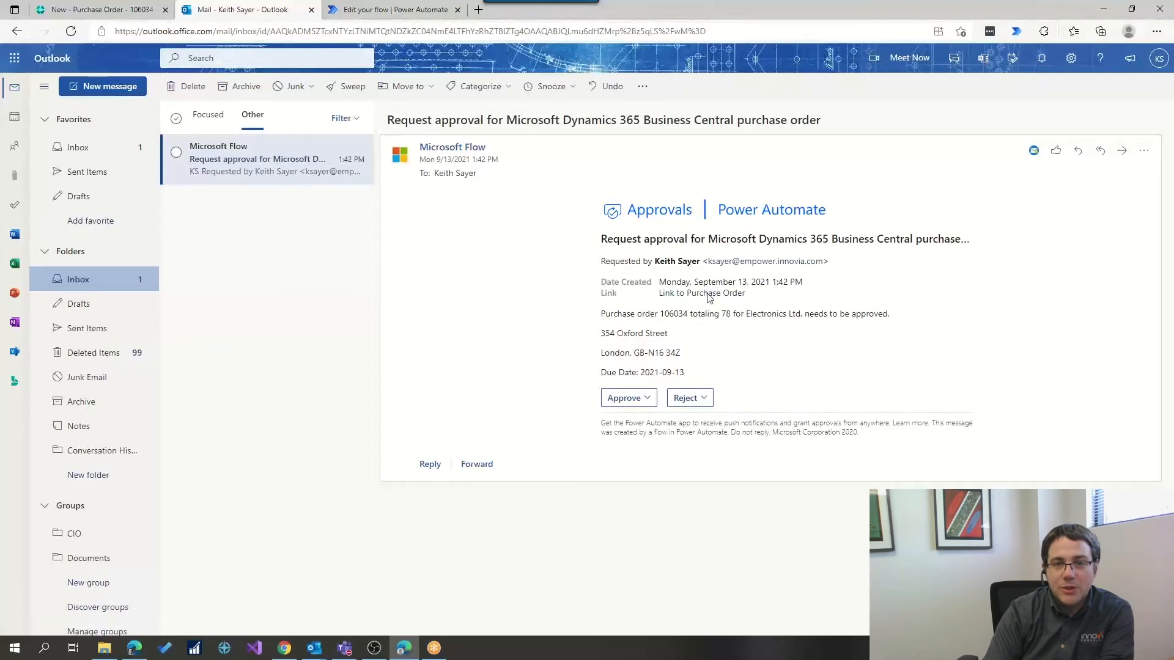
left_click(701, 292)
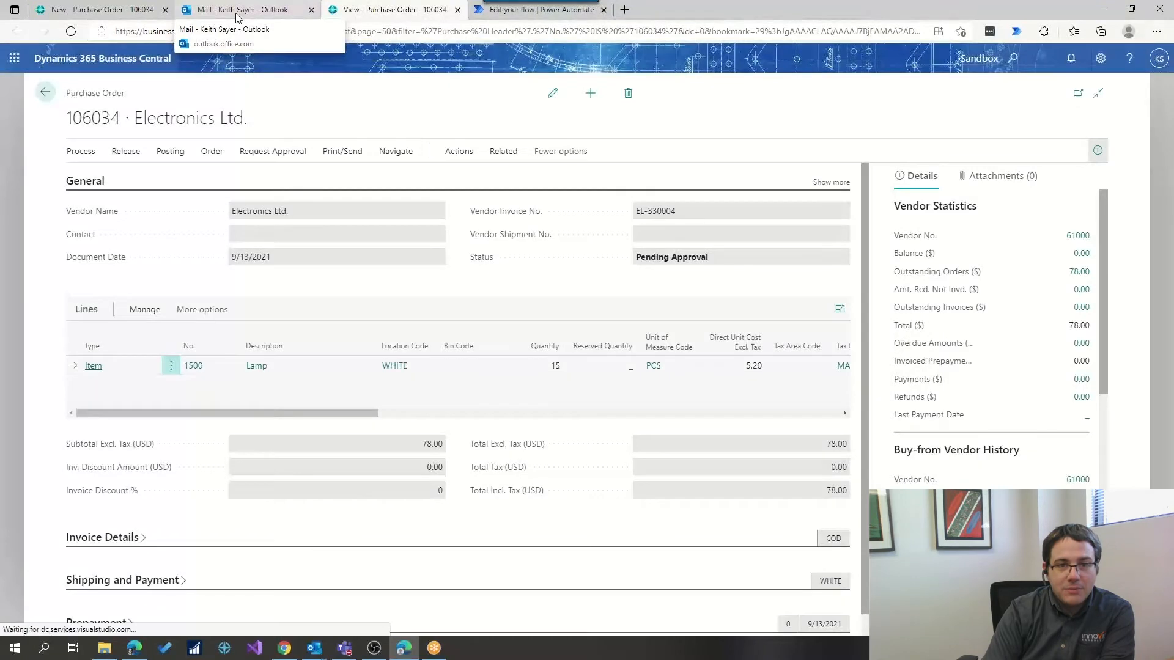
left_click(239, 9)
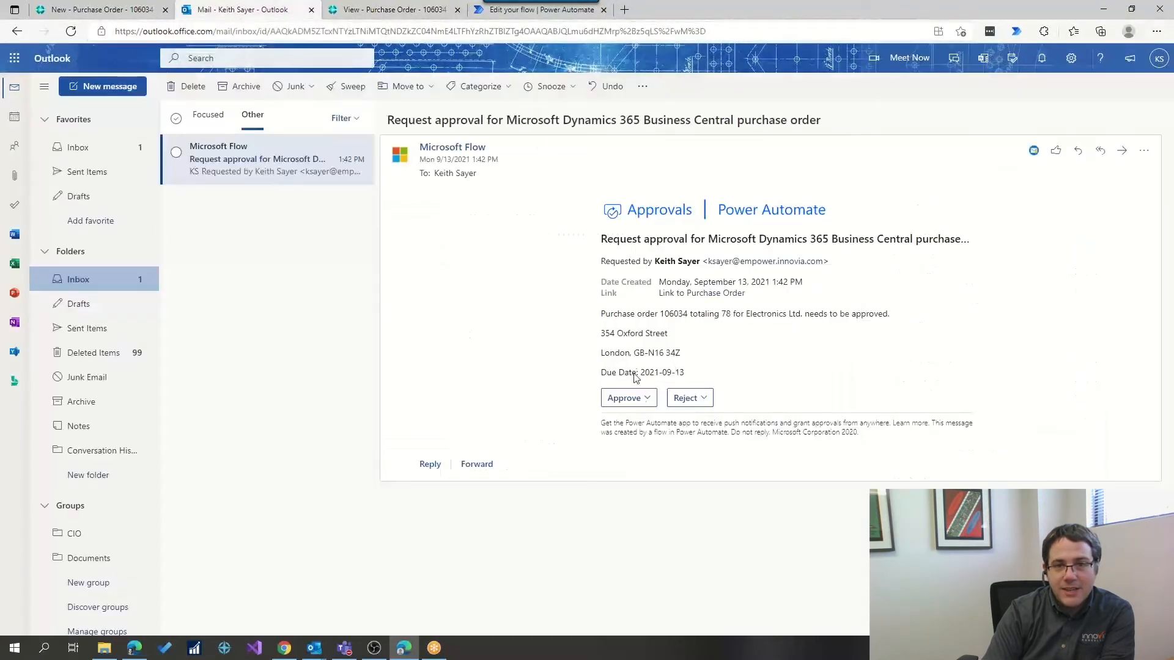
Approve purchase order 106034 with the comment 'Looks great' and check the confirmation.
left_click(624, 398)
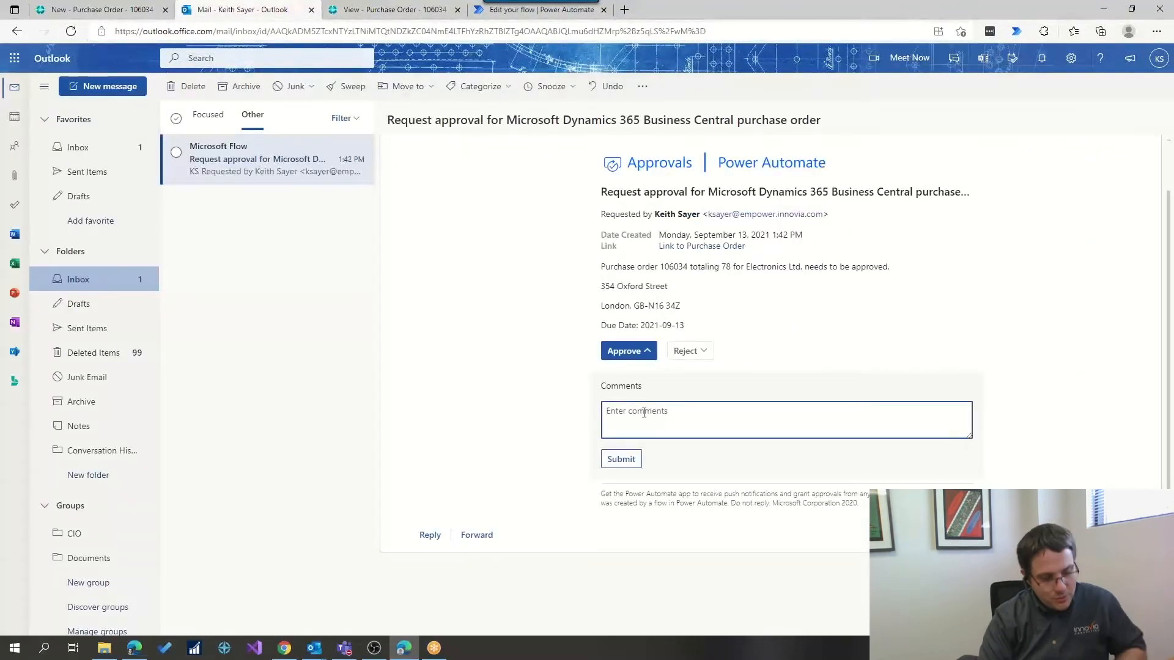
type("Looks gre")
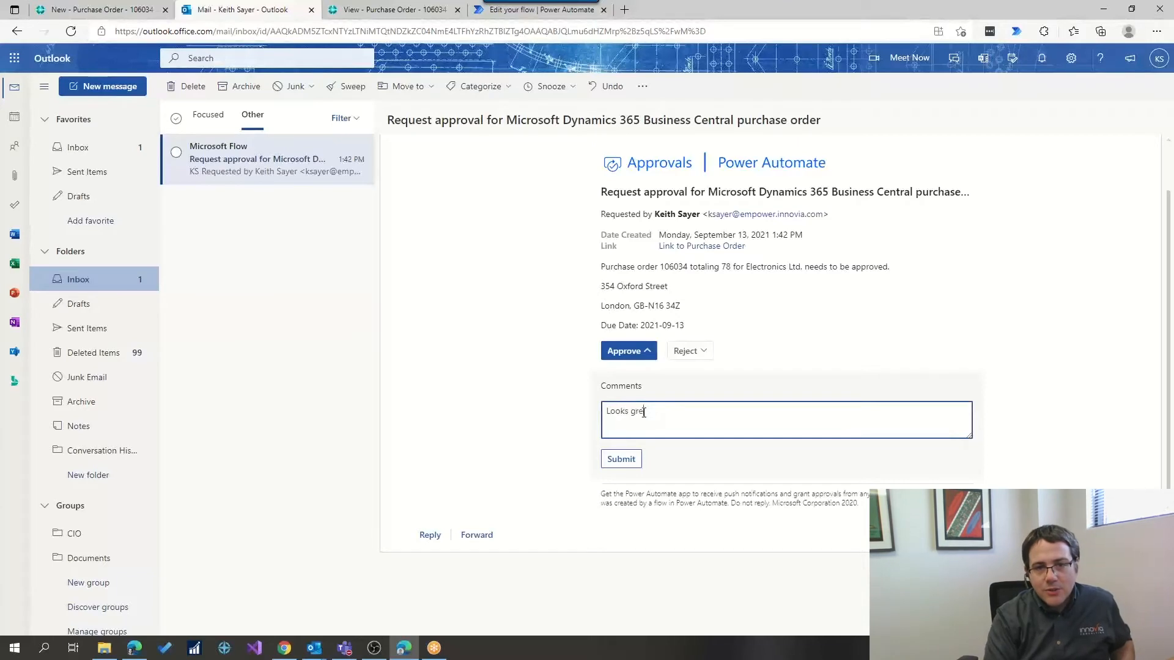
left_click(621, 459)
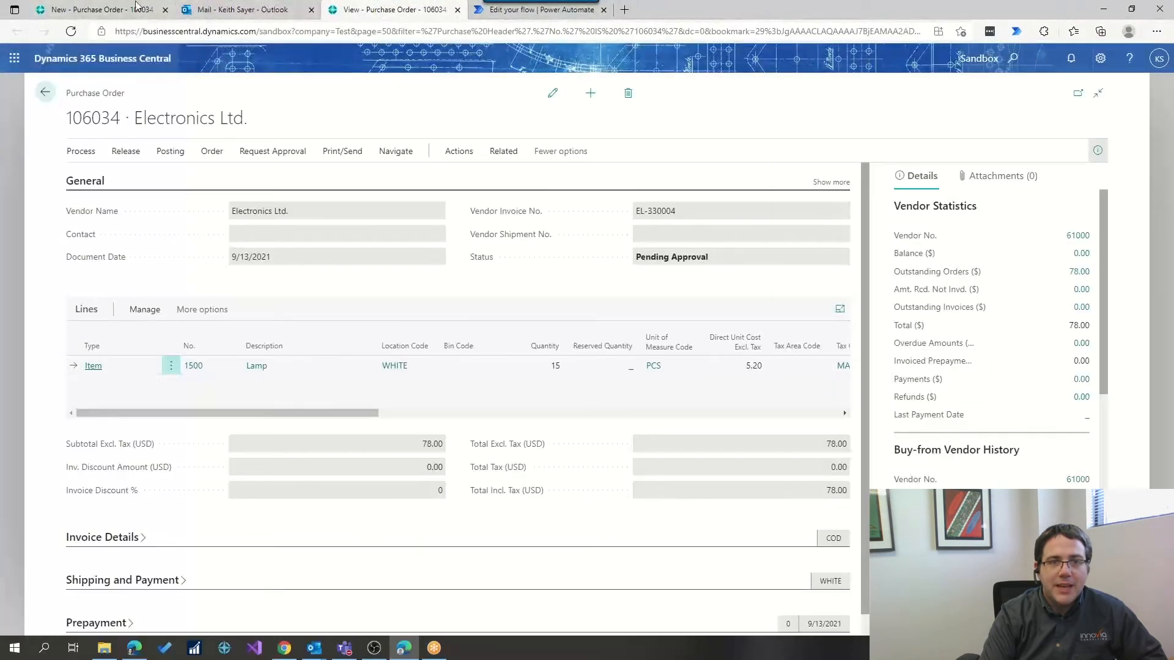
left_click(551, 92)
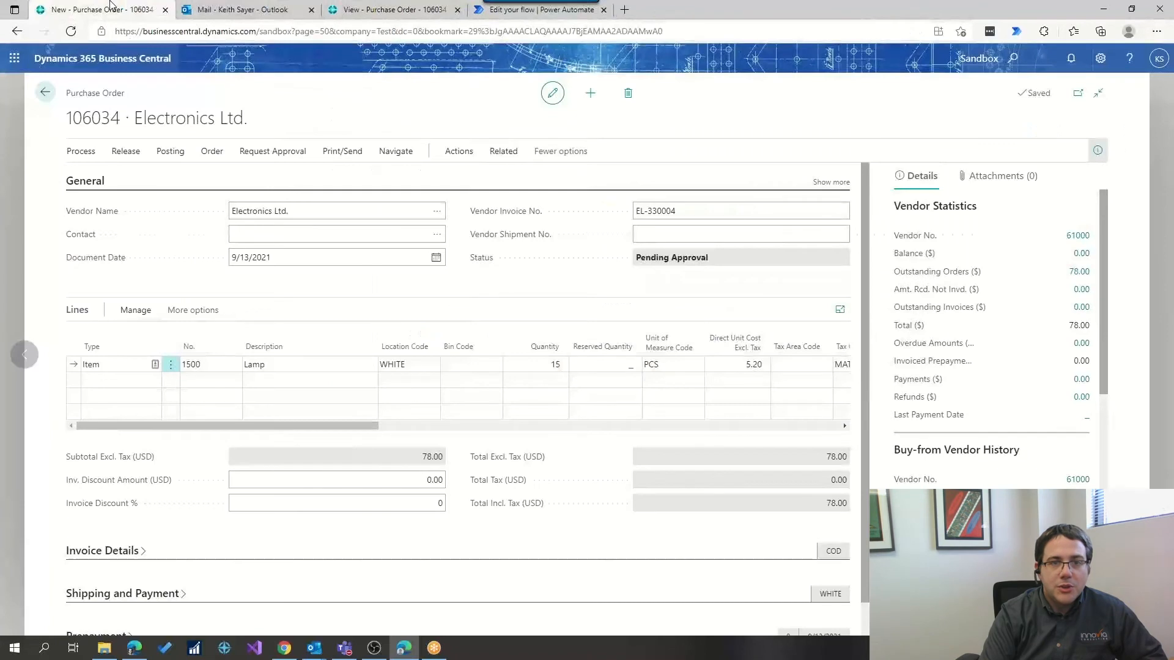
left_click(247, 8)
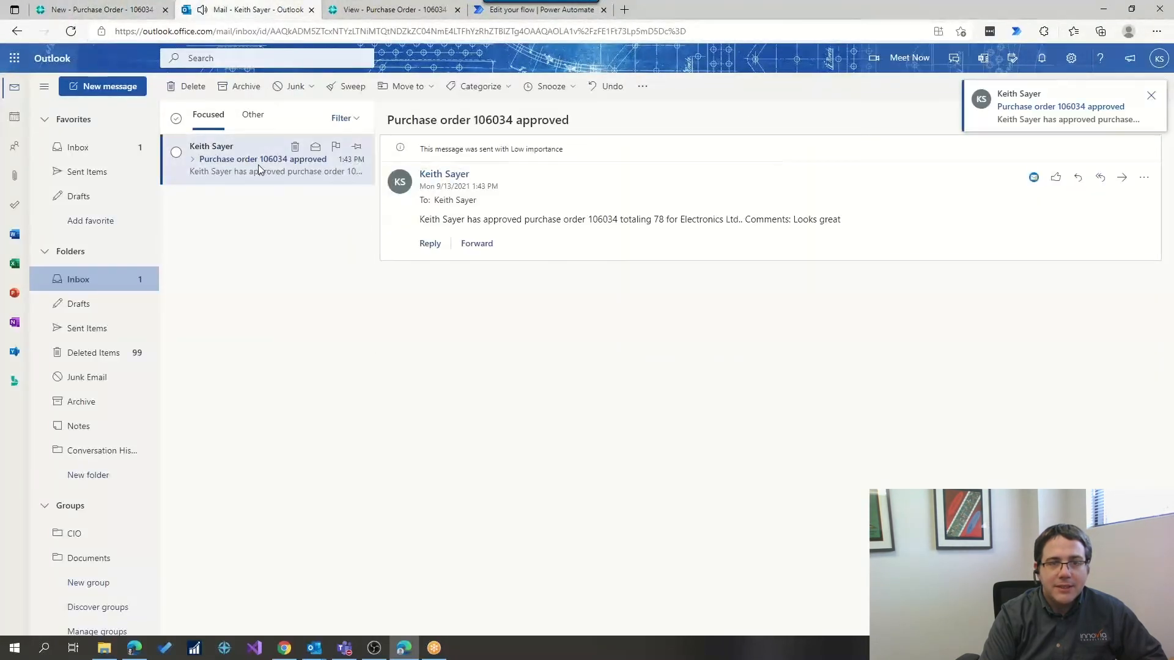
left_click(1152, 96)
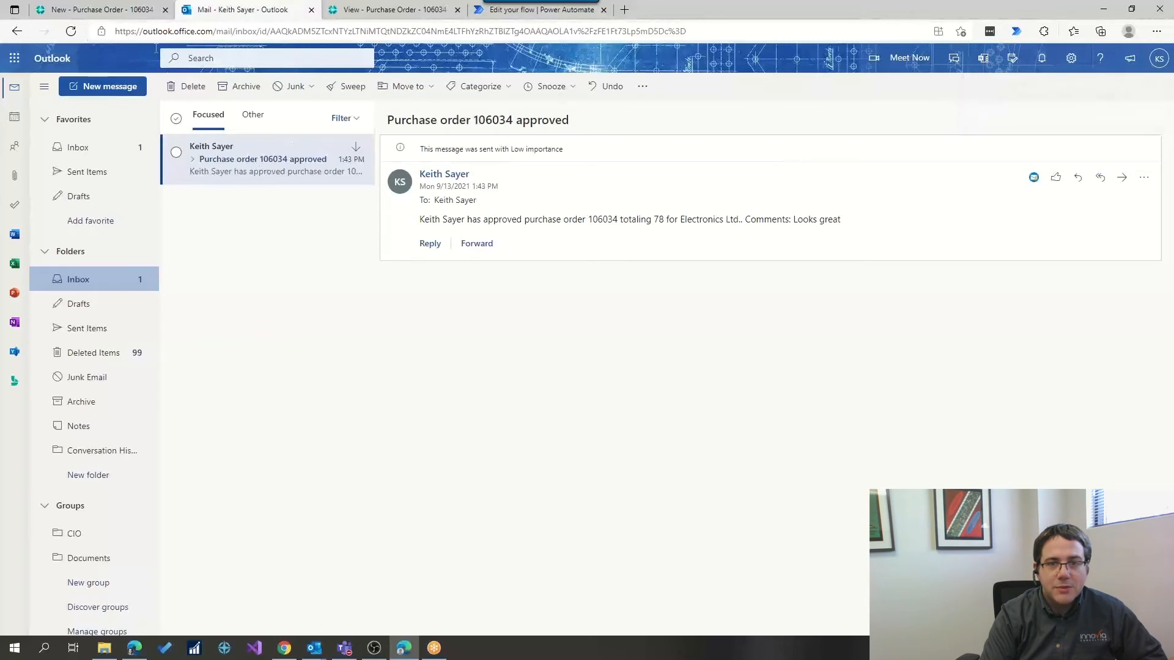
left_click(389, 9)
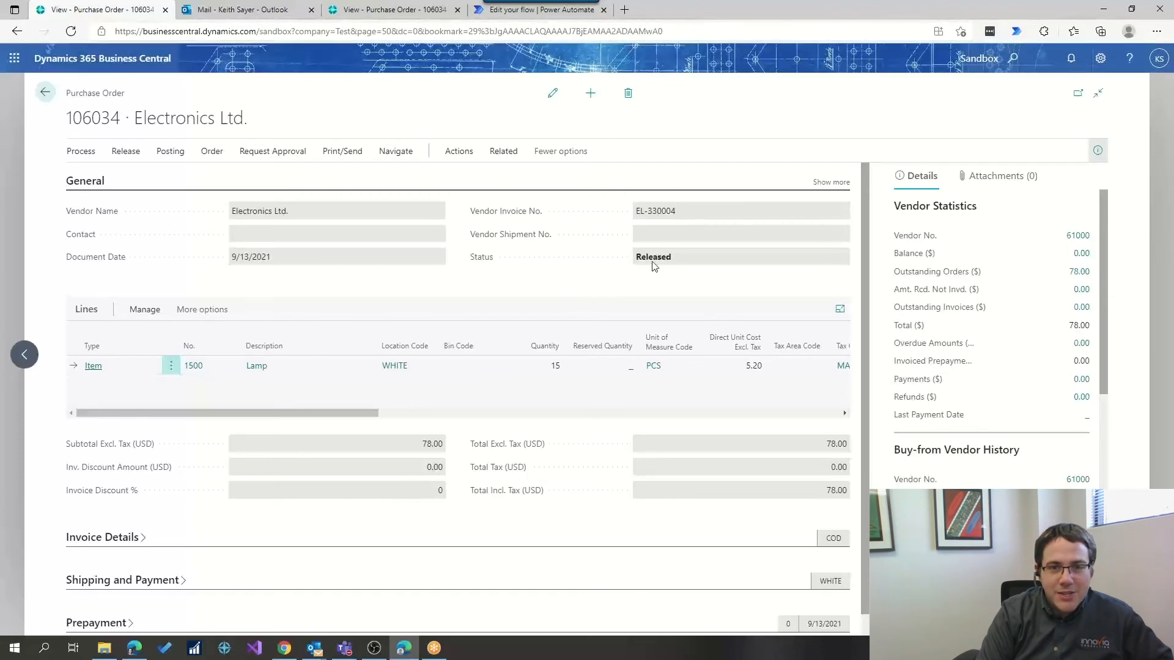
mouse_move(653, 262)
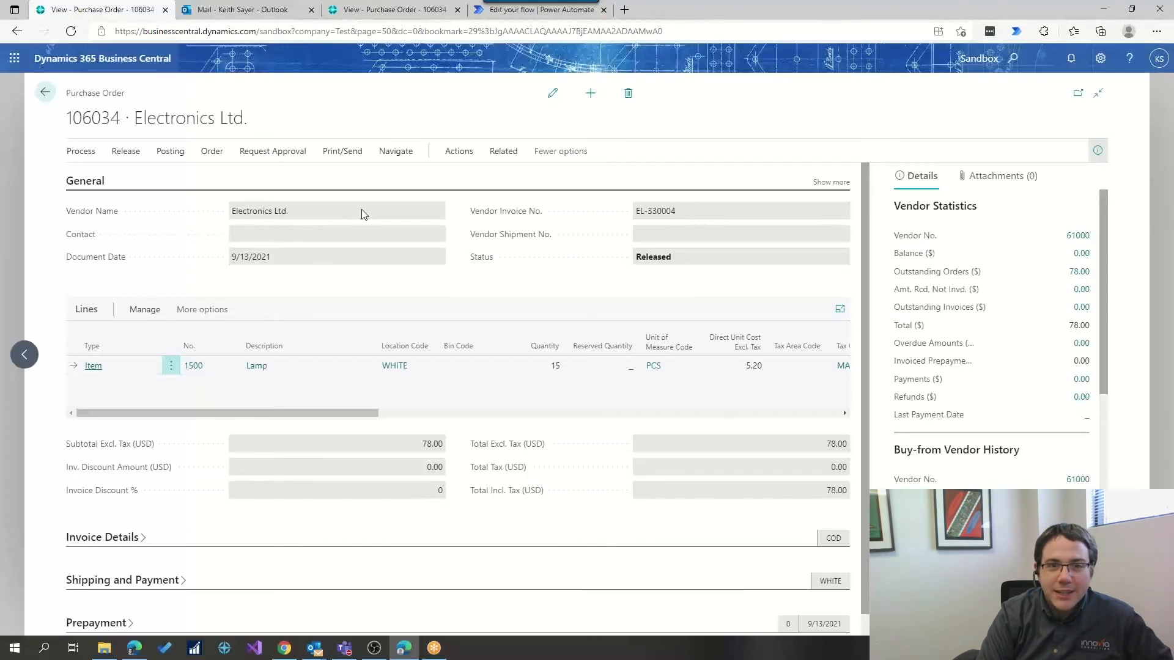
mouse_move(352, 218)
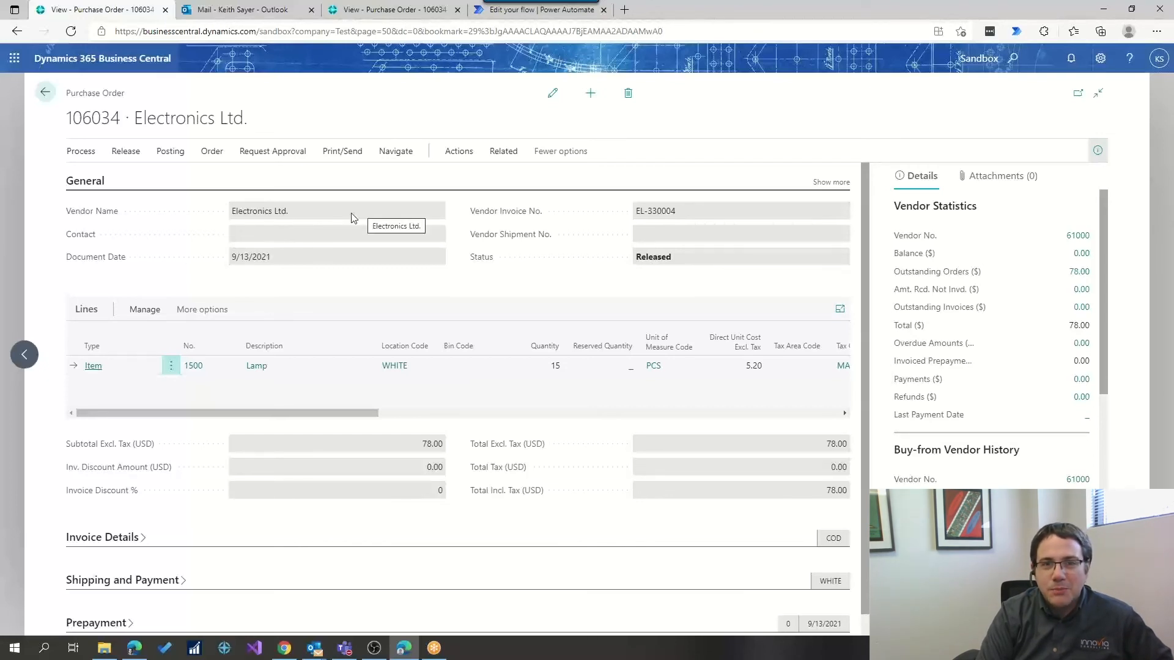